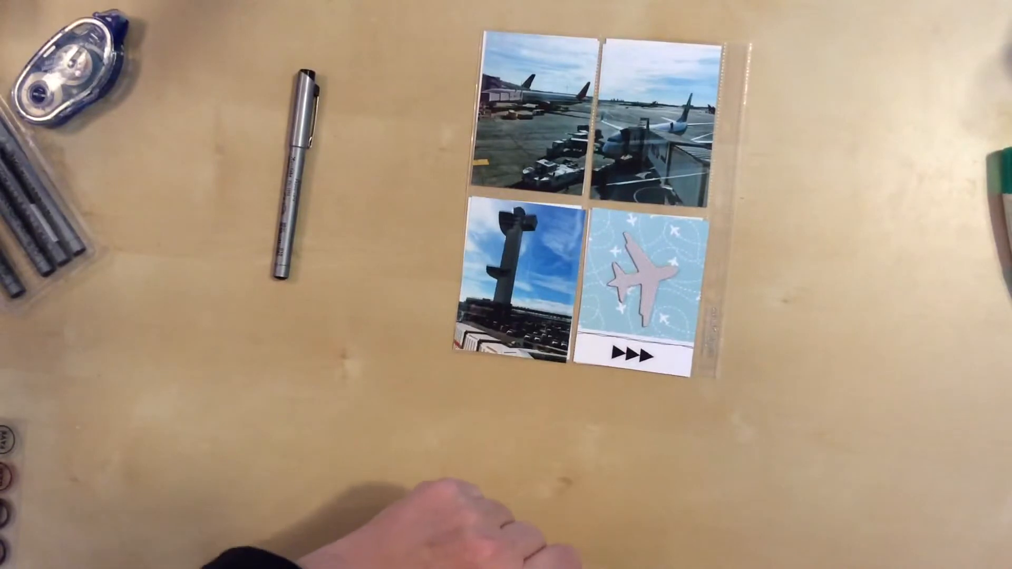
pyautogui.moveTo(645, 291); pyautogui.dragTo(710, 354)
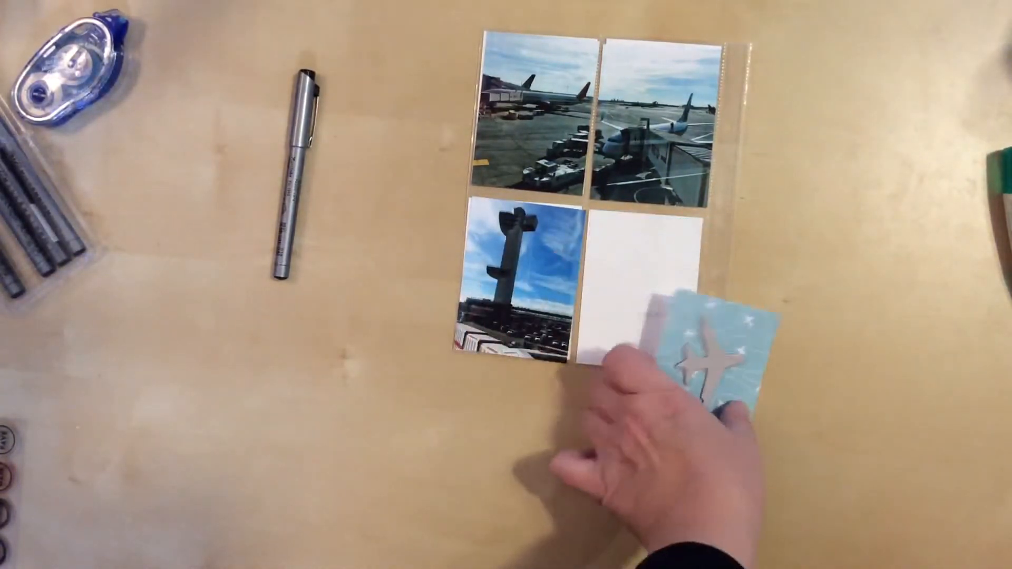